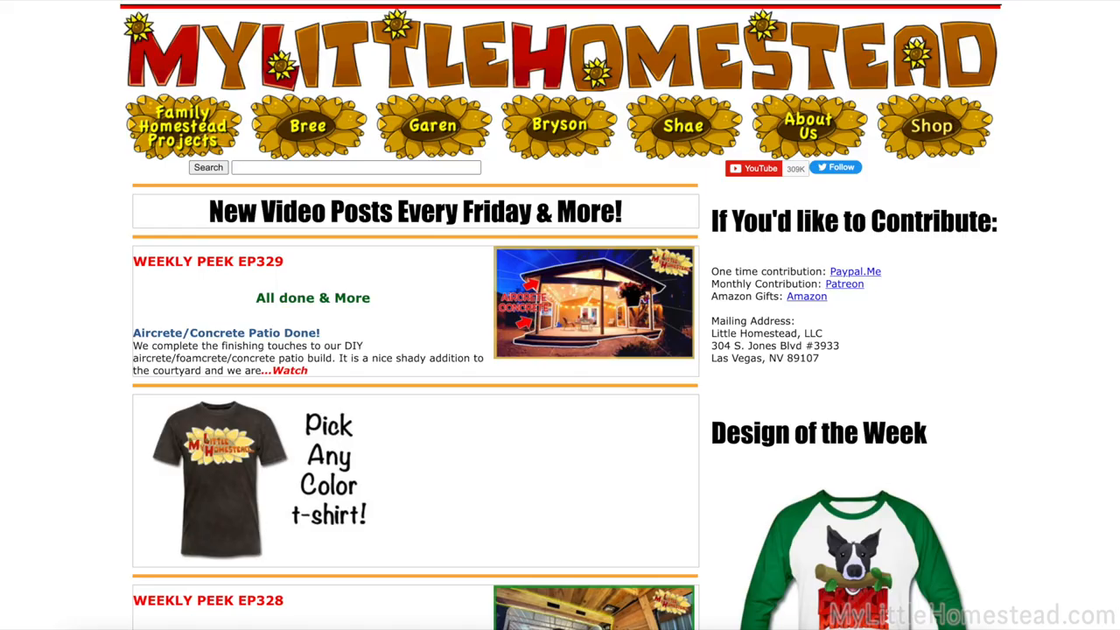
Scroll the homepage and open the Weekly Peek Ep329 patio video from About Us
scroll("down", 3)
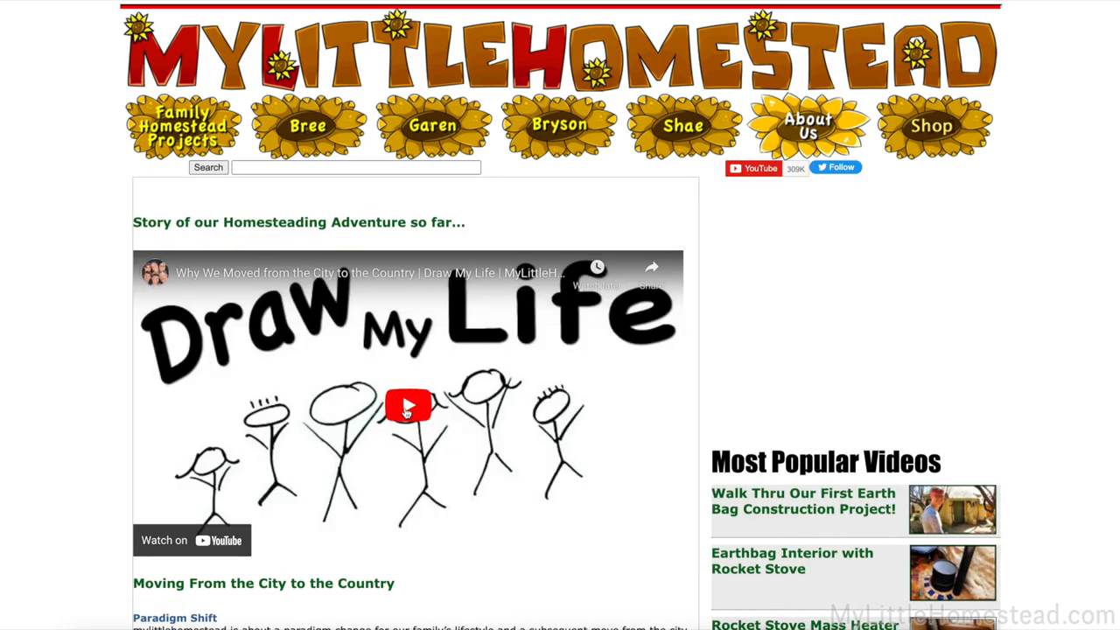
left_click(408, 405)
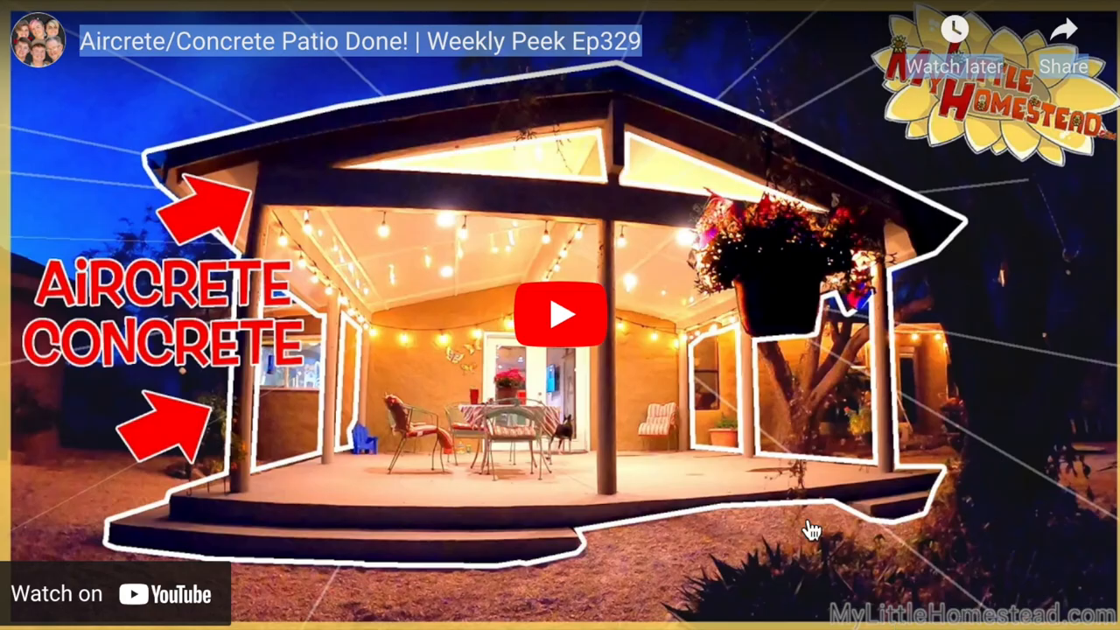
Play the embedded Aircrete/Concrete Patio Done weekly peek video
left_click(934, 605)
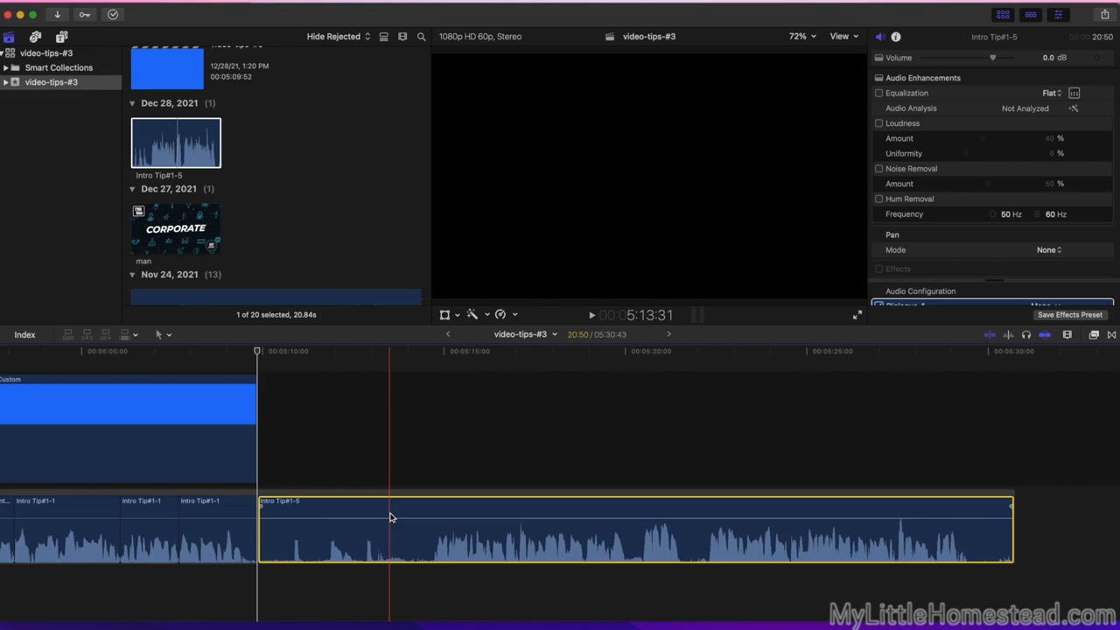
Enable Loudness enhancement on the intro narration clip and show the Audio Meters
left_click(879, 123)
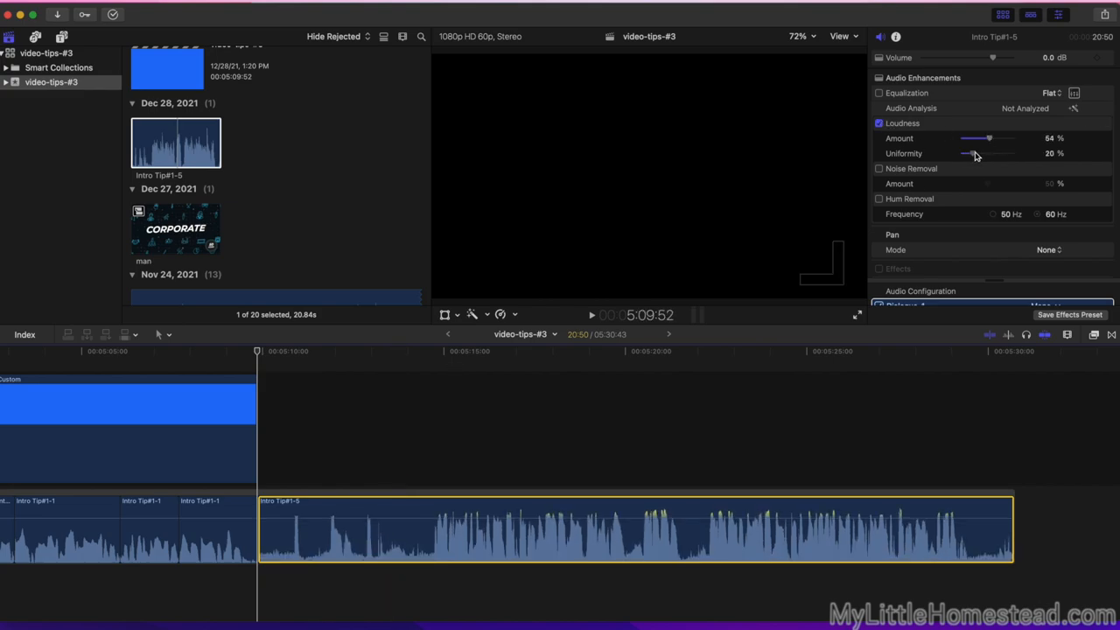
left_click(283, 10)
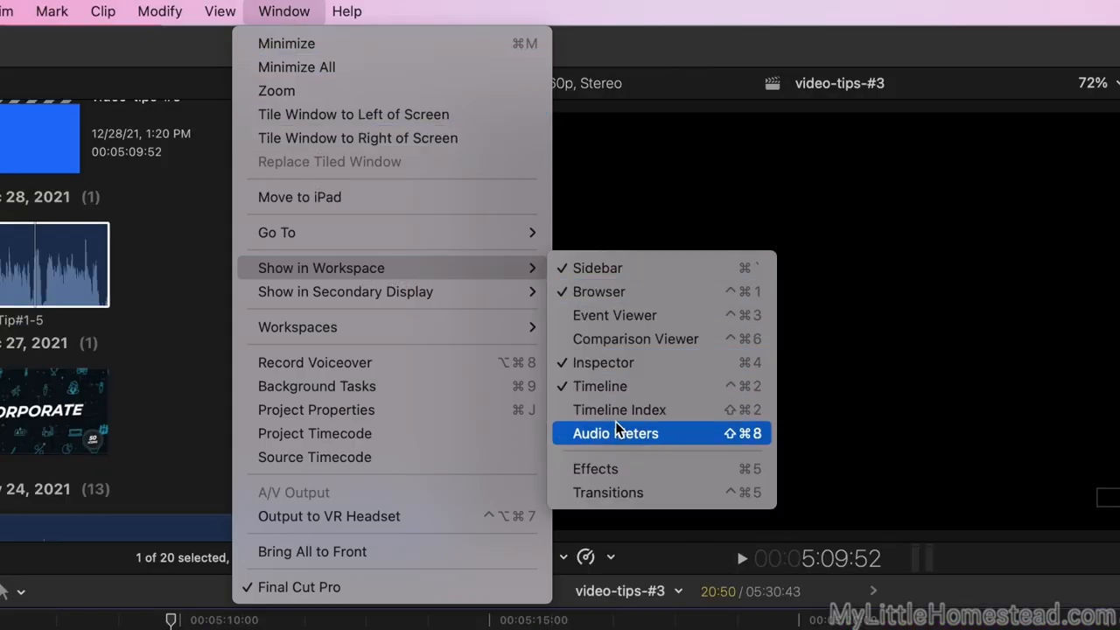
left_click(615, 433)
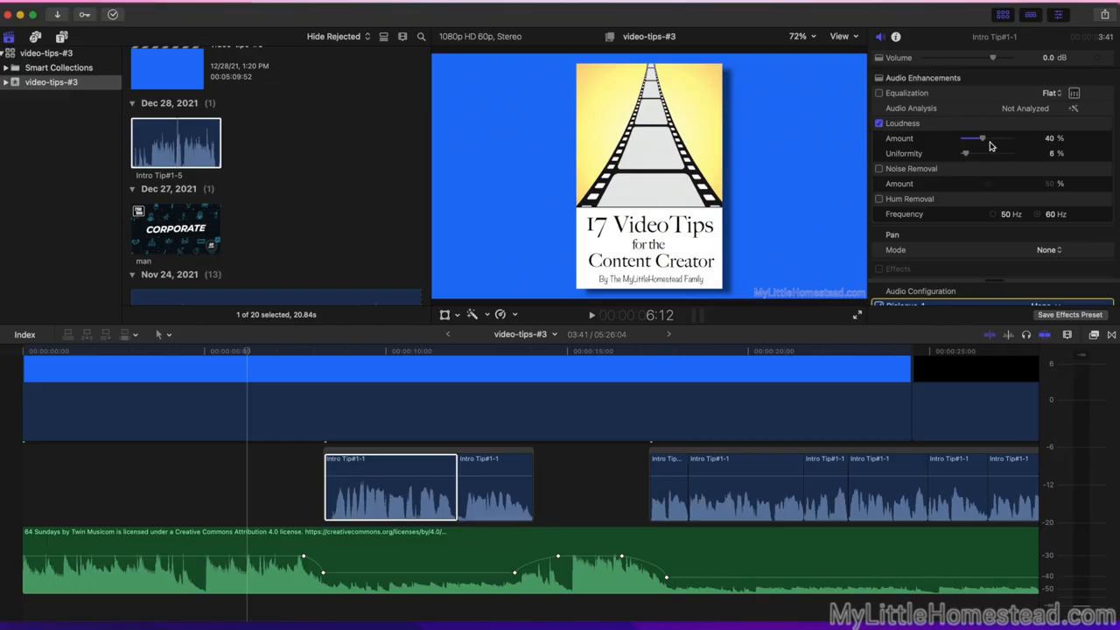
Raise the narration's Loudness Amount from 40% to 47%
left_click_drag(970, 137, 984, 137)
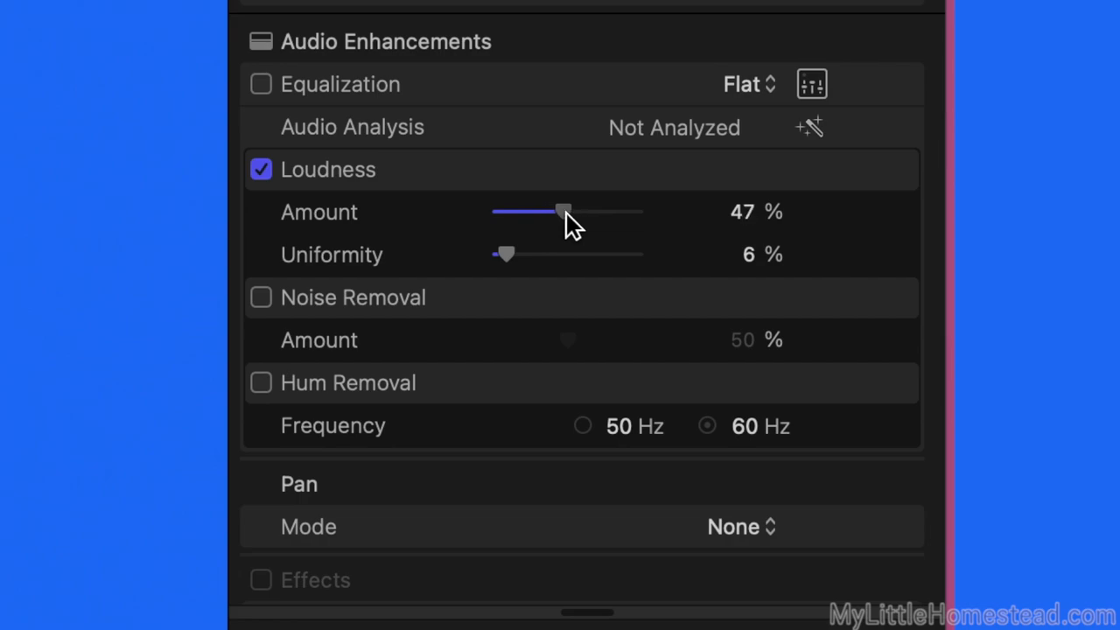
left_click_drag(560, 212, 564, 212)
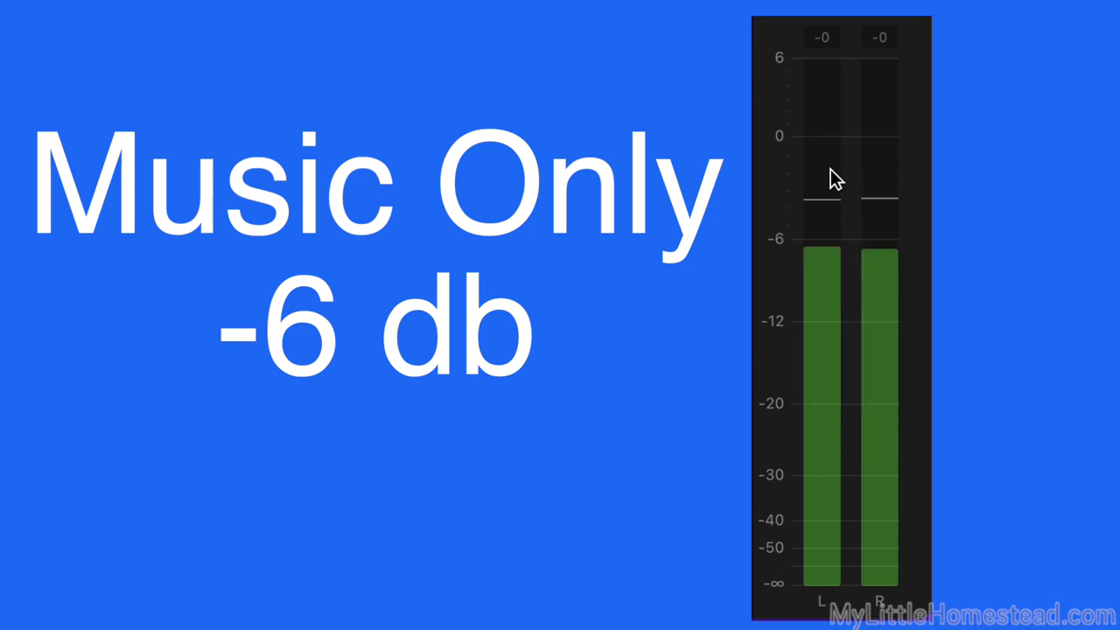
left_click(901, 19)
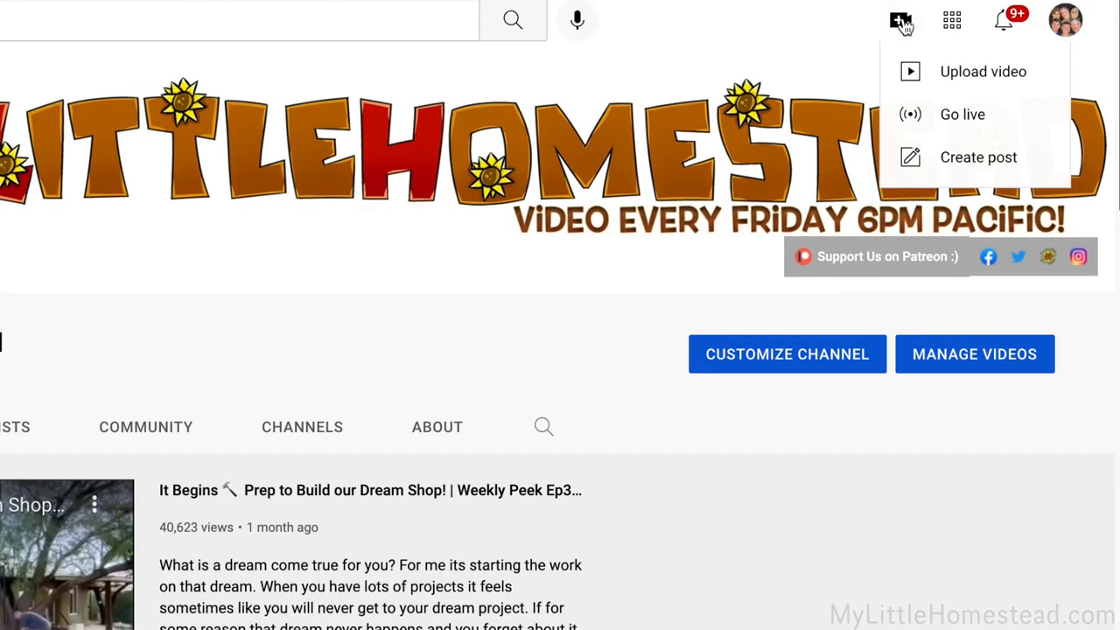
Start a new video upload on YouTube, then on Rumble
left_click(982, 71)
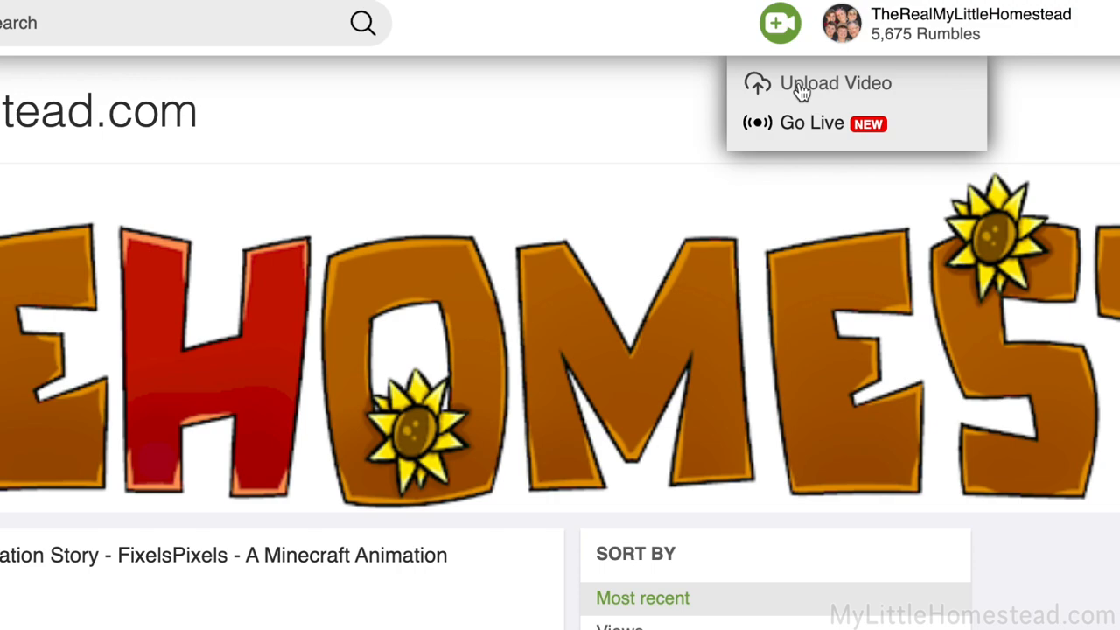
left_click(835, 82)
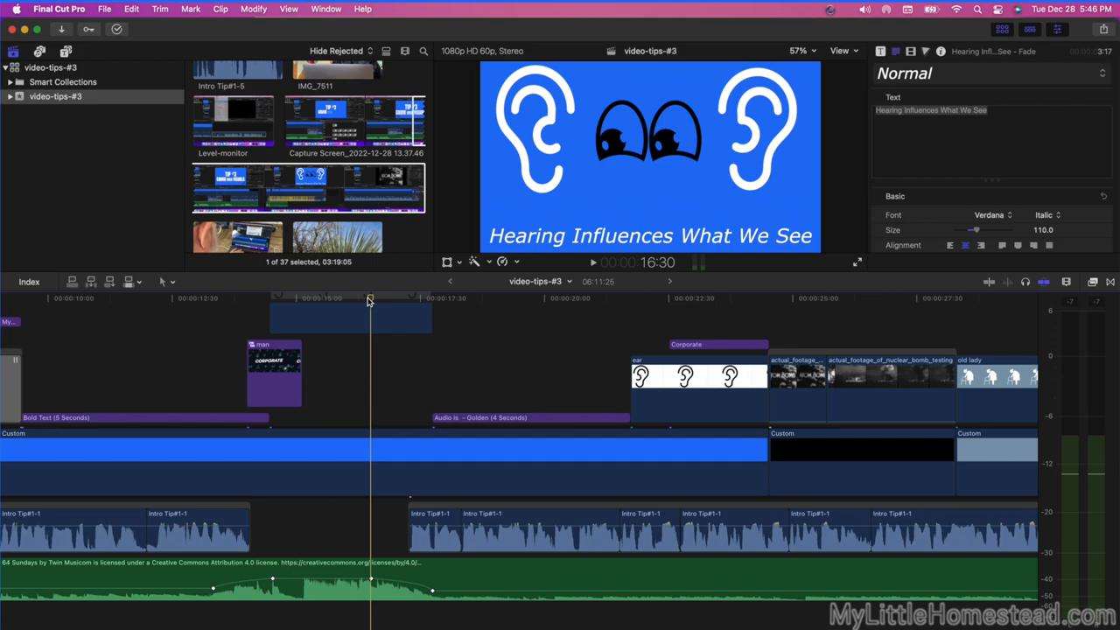
Dip the music under the 'Audio is Golden' title from -20 to -31 dB
left_click(340, 297)
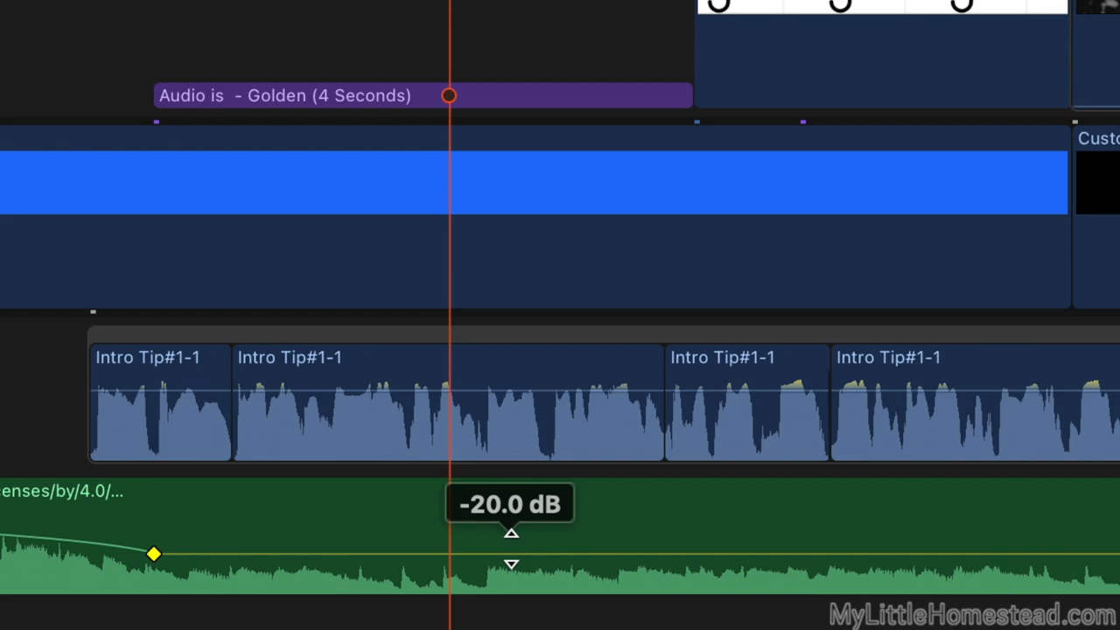
left_click_drag(510, 533, 515, 560)
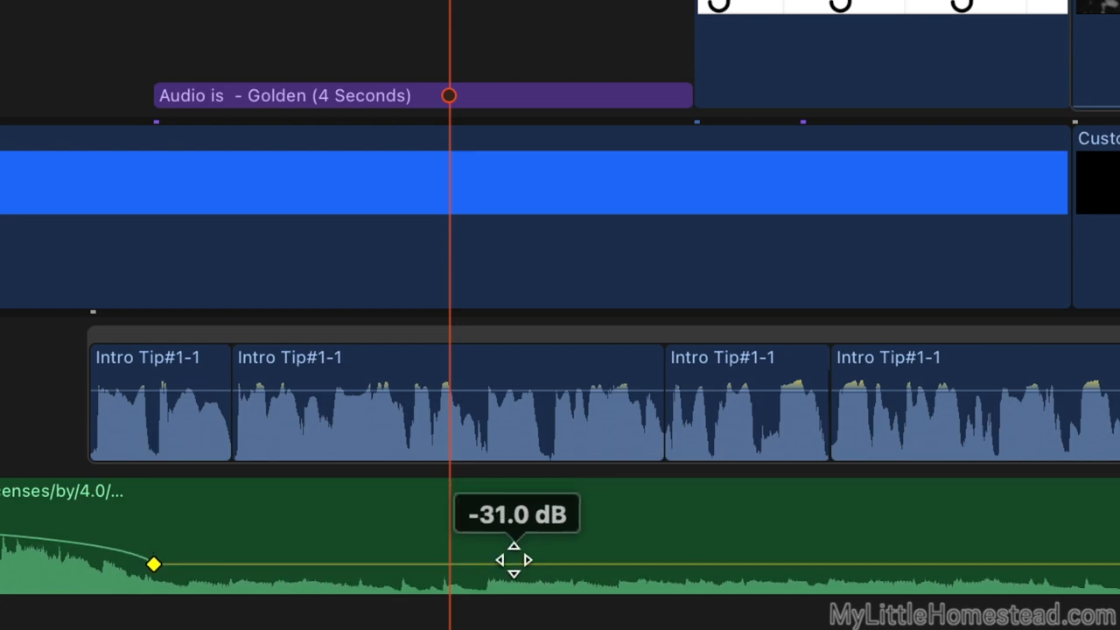
mouse_move(513, 560)
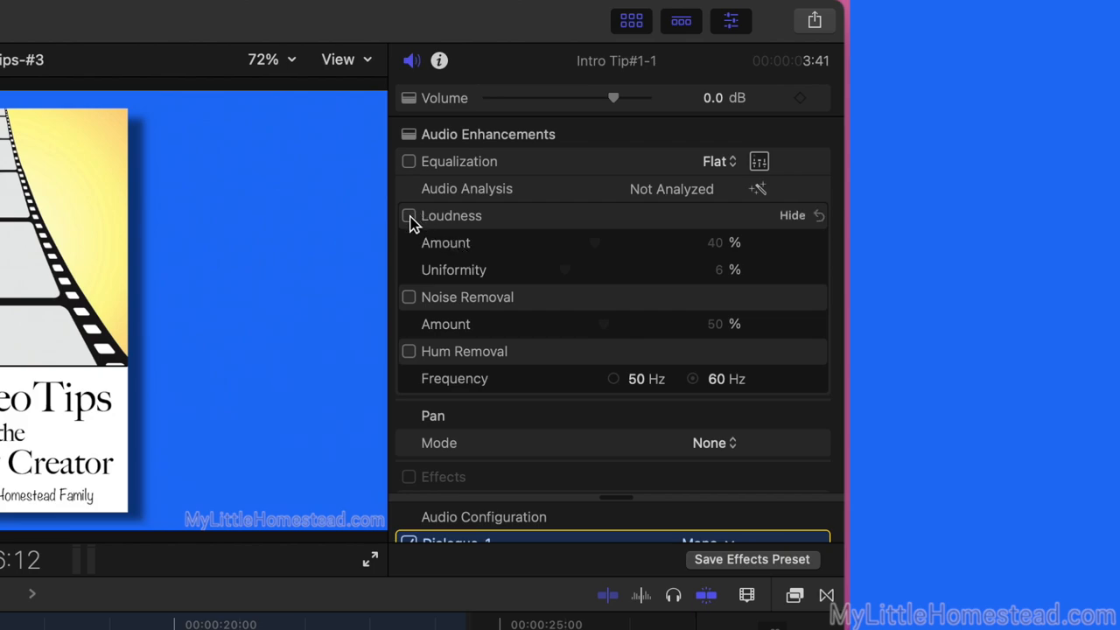
Enable Loudness on the Intro Tip#1-1 narration and set Amount to 47%
left_click(408, 216)
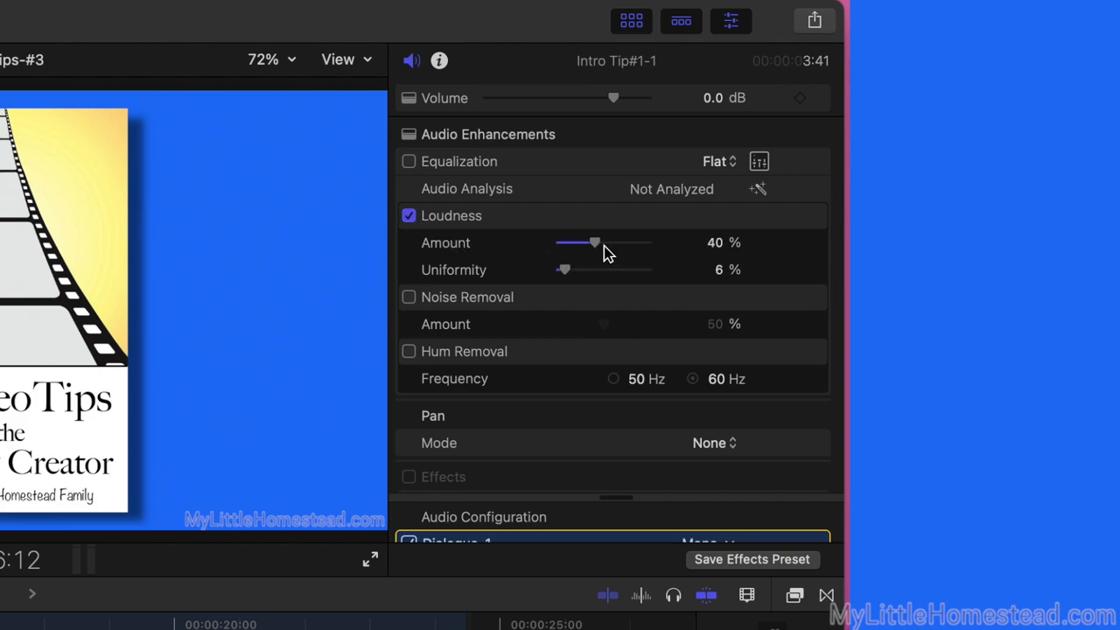
left_click_drag(594, 242, 601, 242)
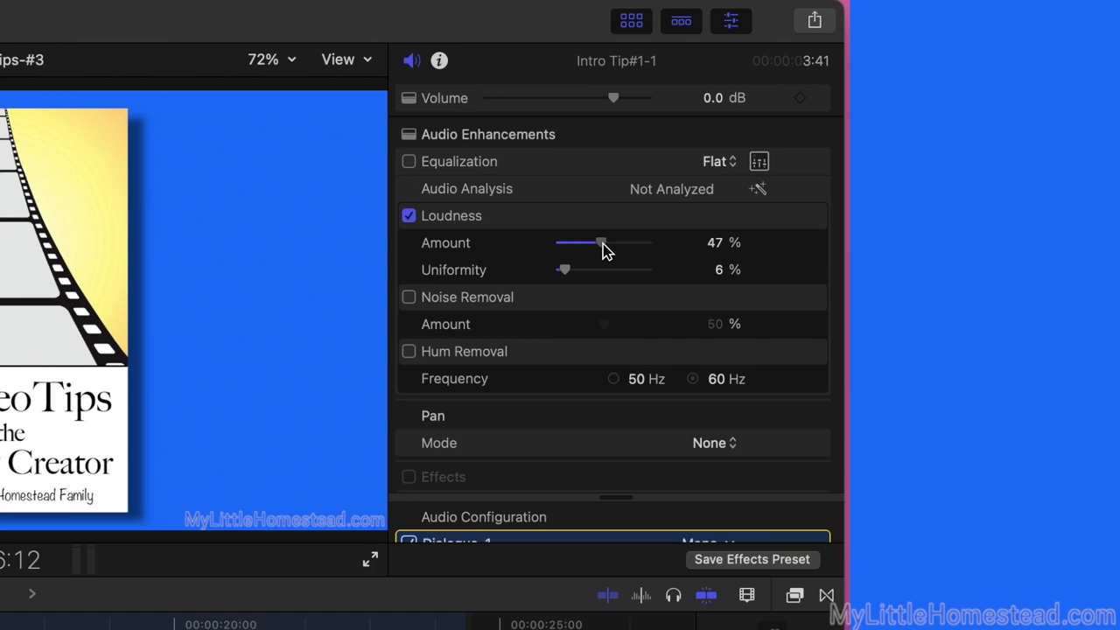
left_click_drag(601, 242, 604, 243)
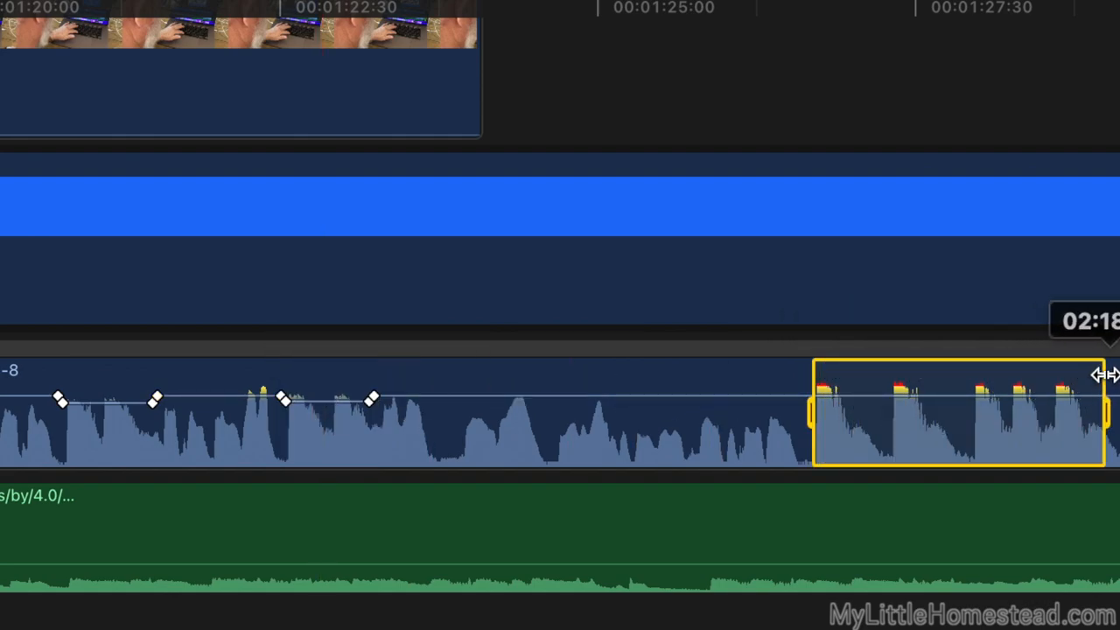
Range-select the clipping stretch of Intro Tip#1-8 and apply Audio Levels effects
left_click_drag(957, 389, 958, 405)
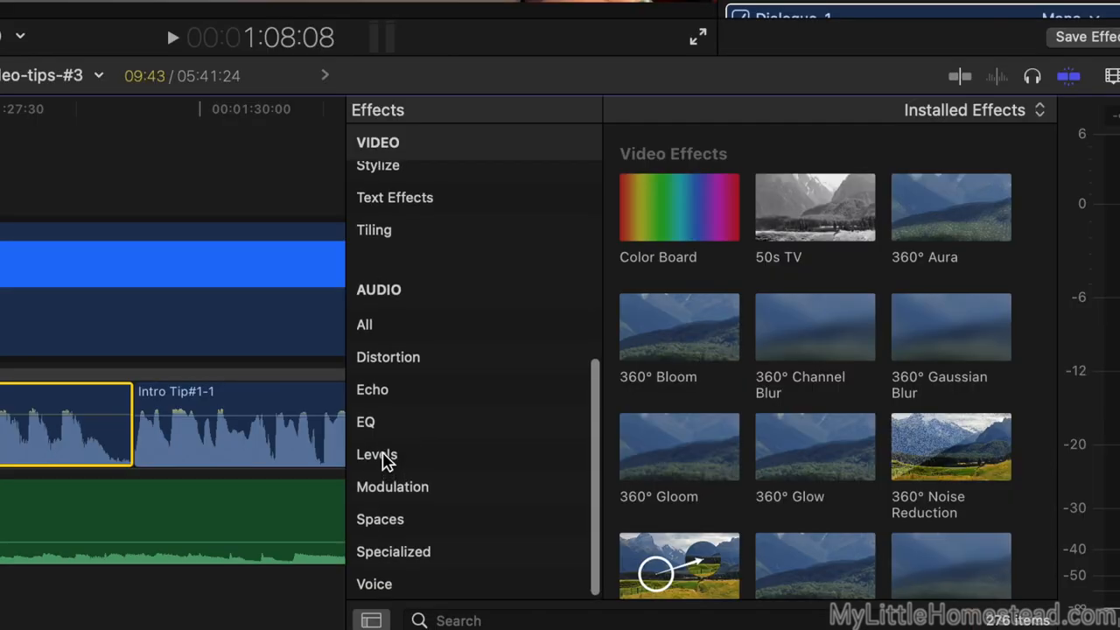
left_click(377, 454)
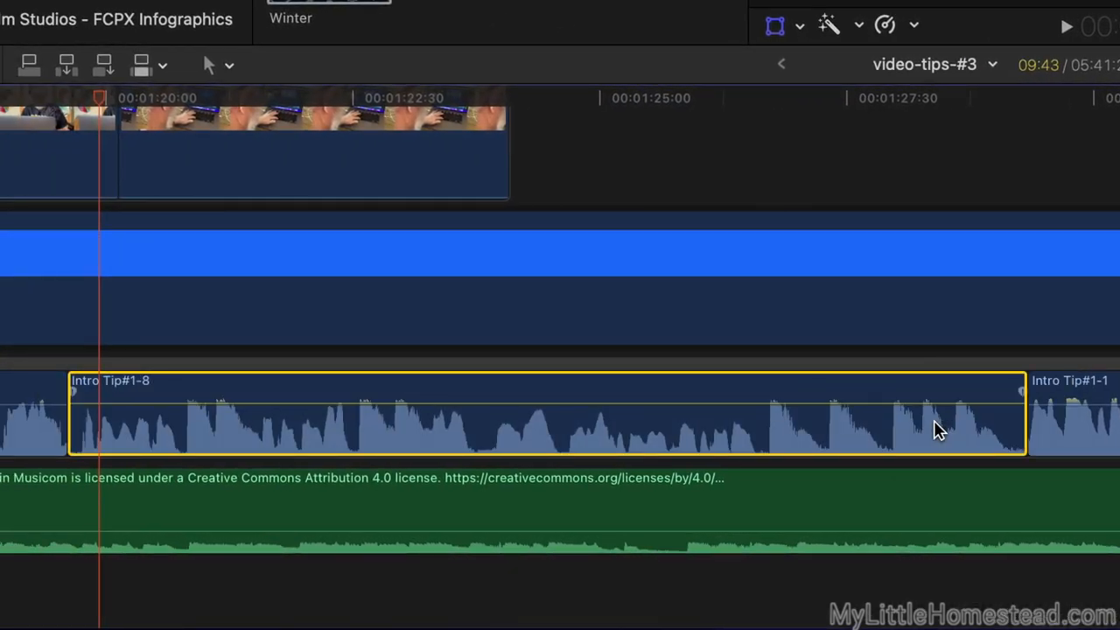
mouse_move(1074, 210)
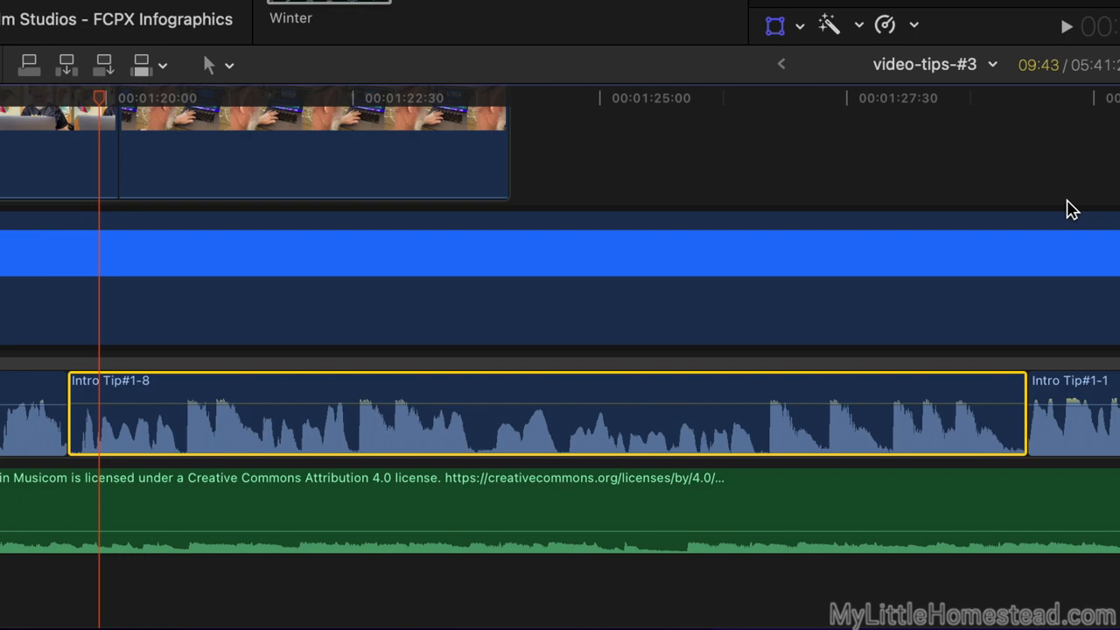
left_click(66, 81)
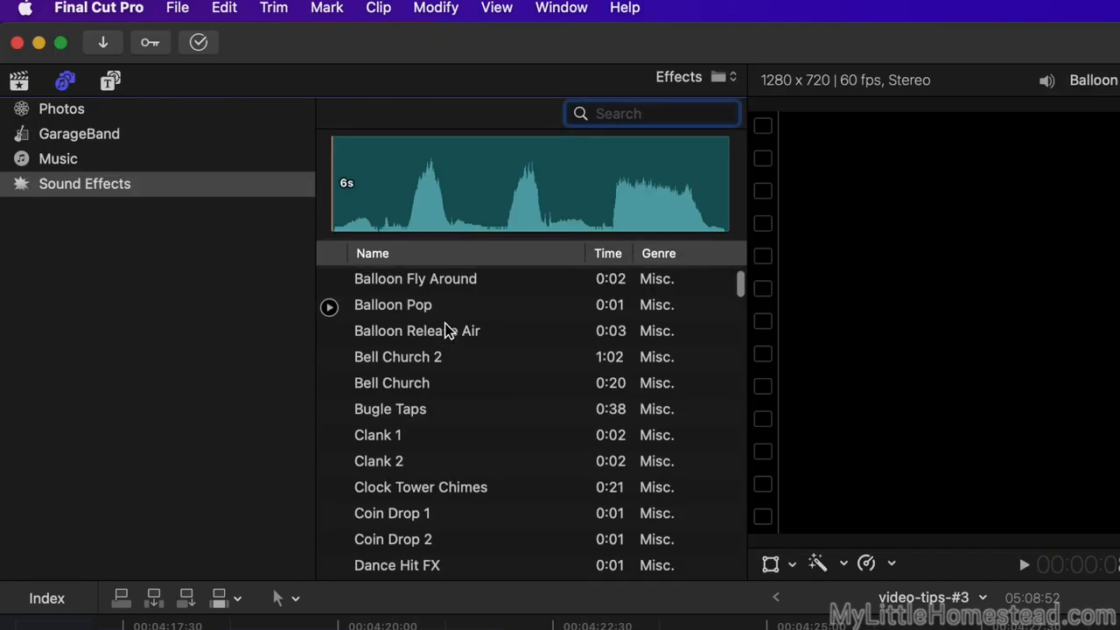
Pick Metal Box 1 from the Sound Effects list
scroll("down", 3)
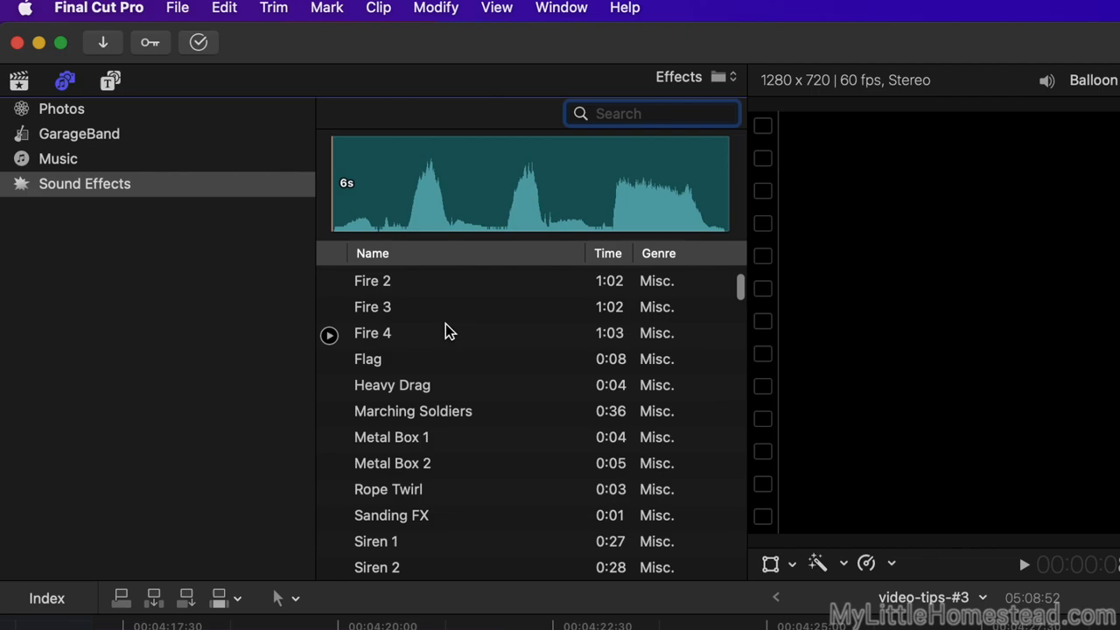
left_click(392, 369)
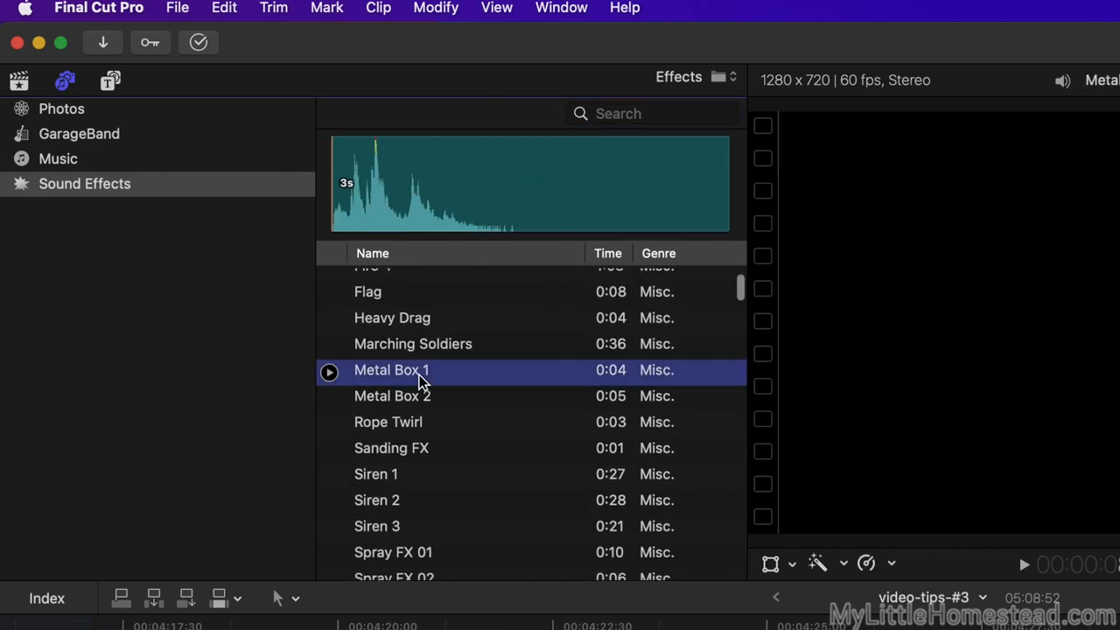